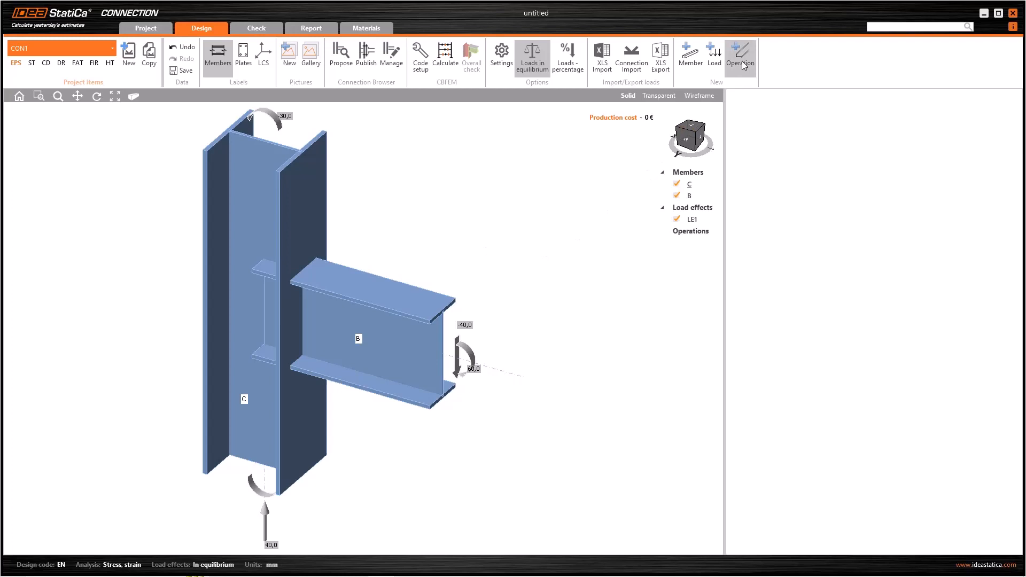
Bring up the Select manufacturing operation gallery from the Design ribbon
{"action": "left_click", "coordinate": [740, 52]}
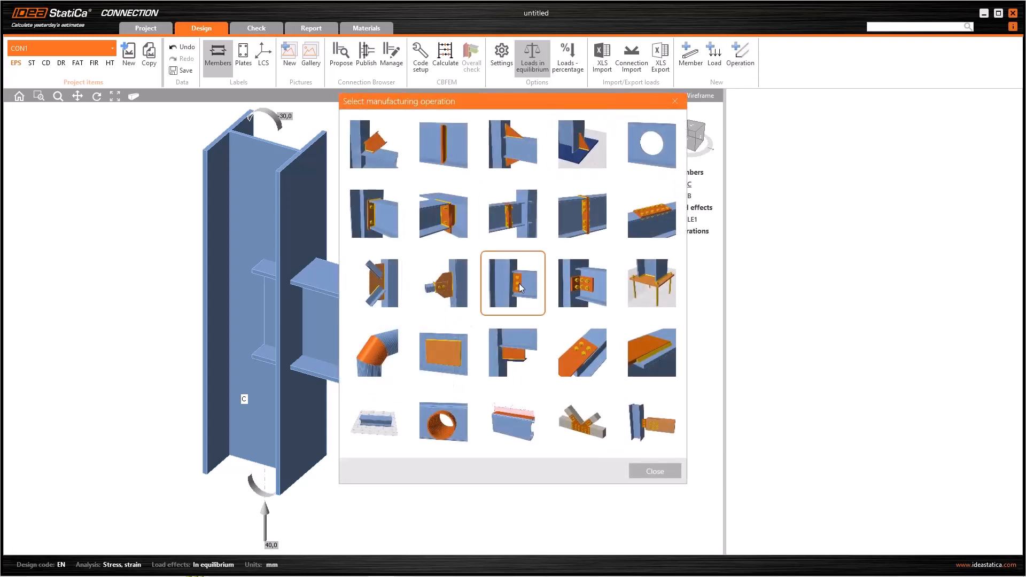
{"action": "mouse_move", "coordinate": [515, 286]}
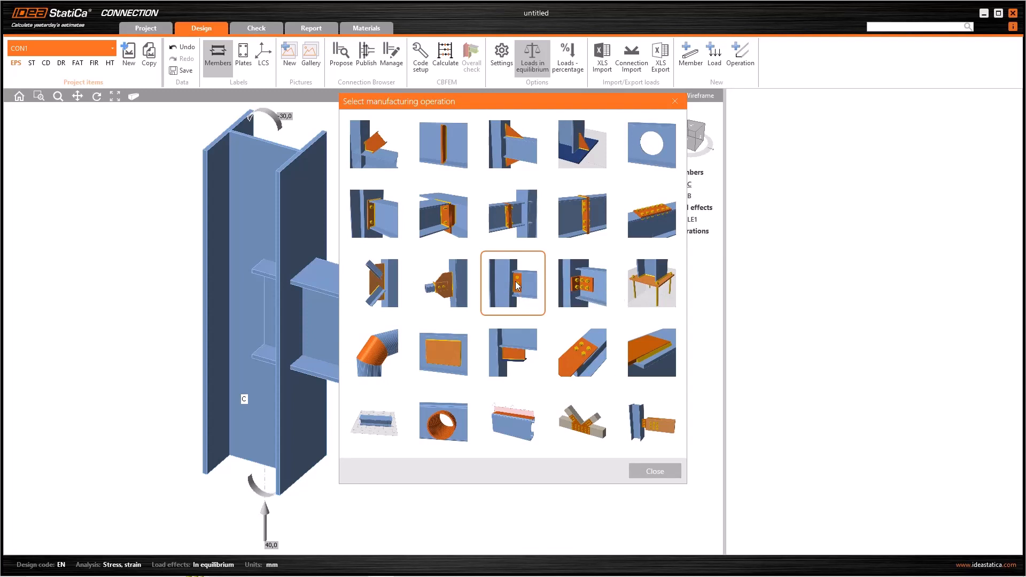
{"action": "mouse_move", "coordinate": [581, 215]}
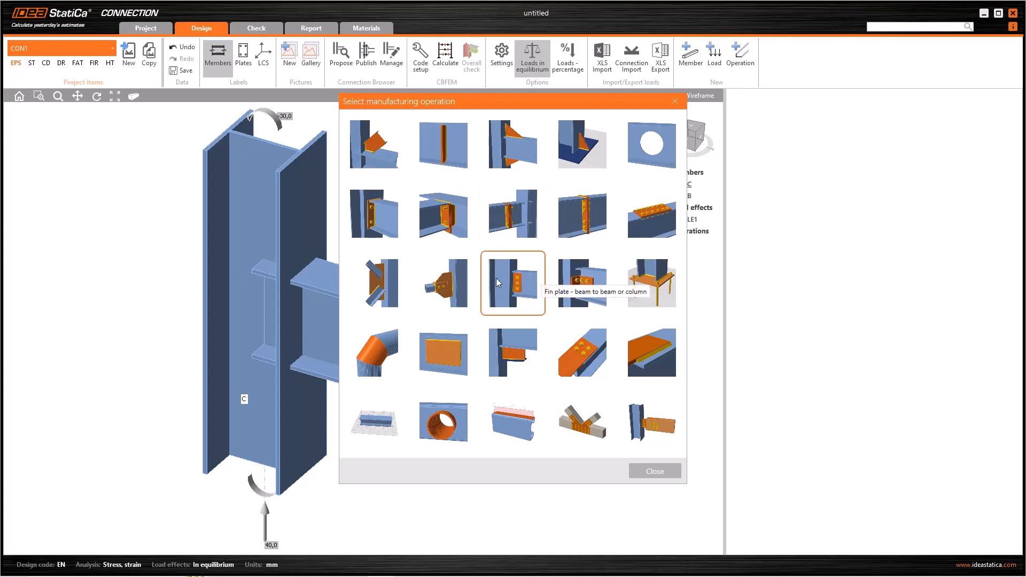
{"action": "mouse_move", "coordinate": [527, 282]}
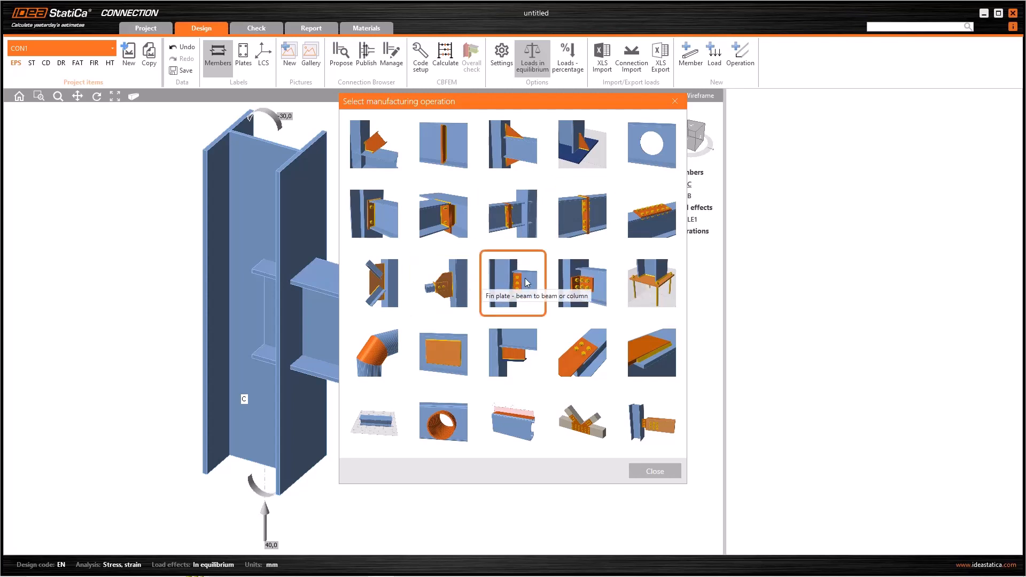
Add a 'Fin plate - beam to beam or column' operation FP1 joining beam B to column C
{"action": "left_click", "coordinate": [512, 276]}
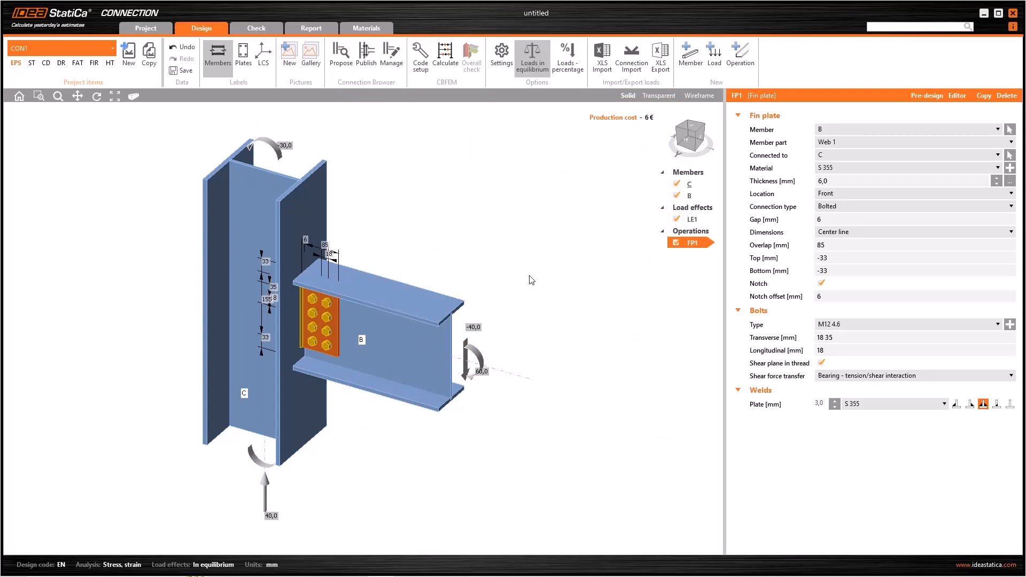
{"action": "mouse_move", "coordinate": [586, 277]}
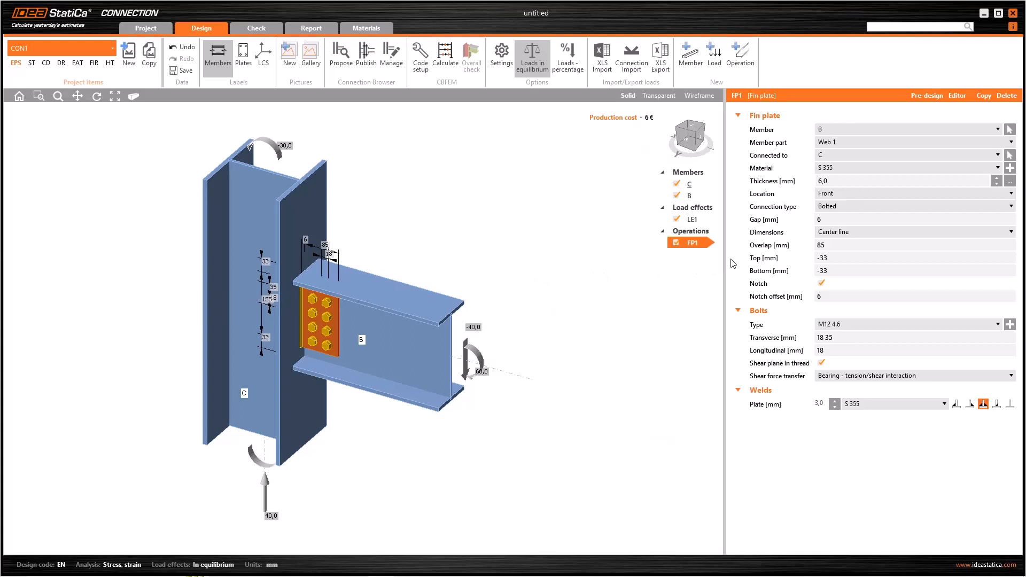
{"action": "mouse_move", "coordinate": [919, 108]}
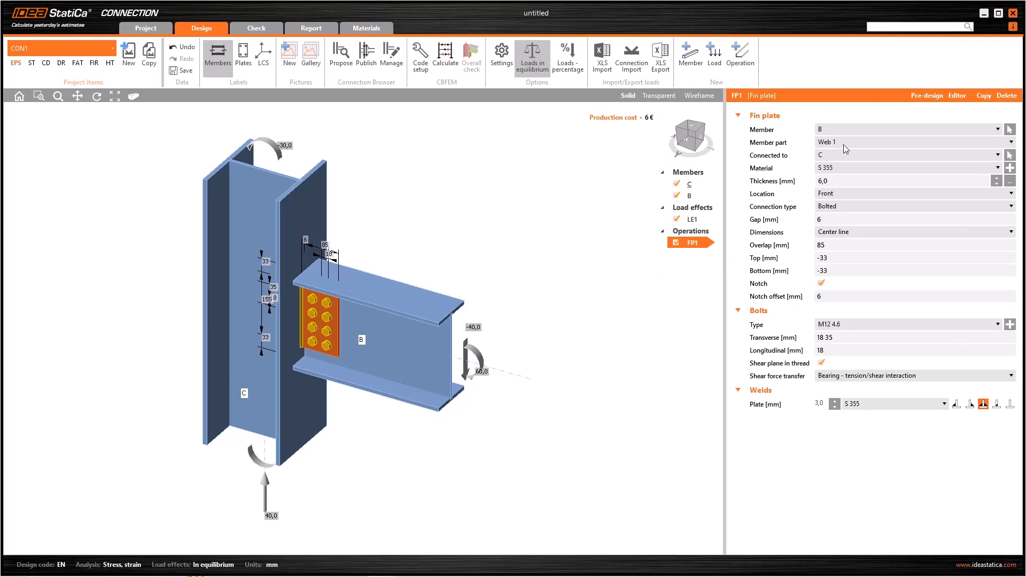
{"action": "mouse_move", "coordinate": [850, 160]}
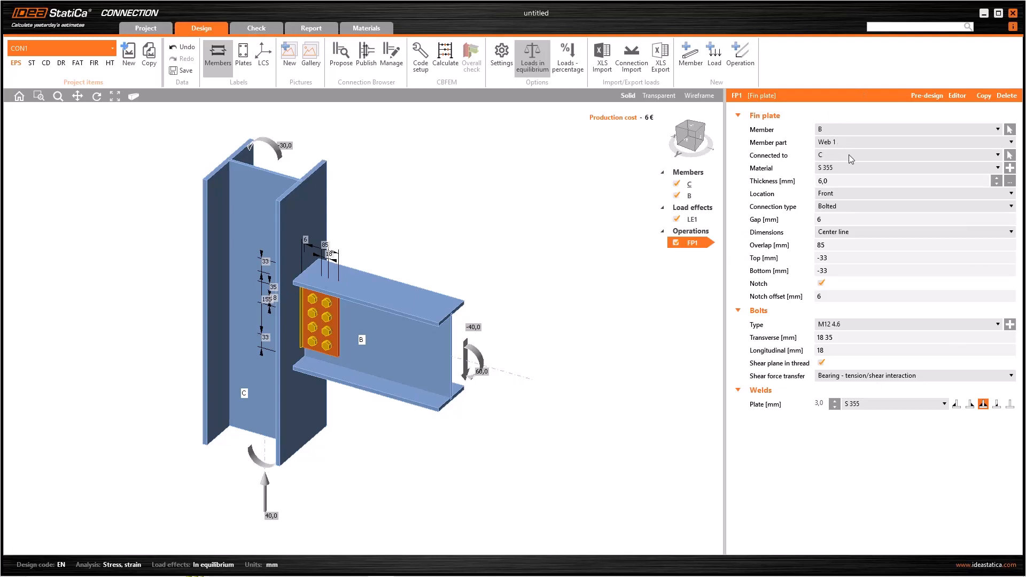
{"action": "mouse_move", "coordinate": [865, 159]}
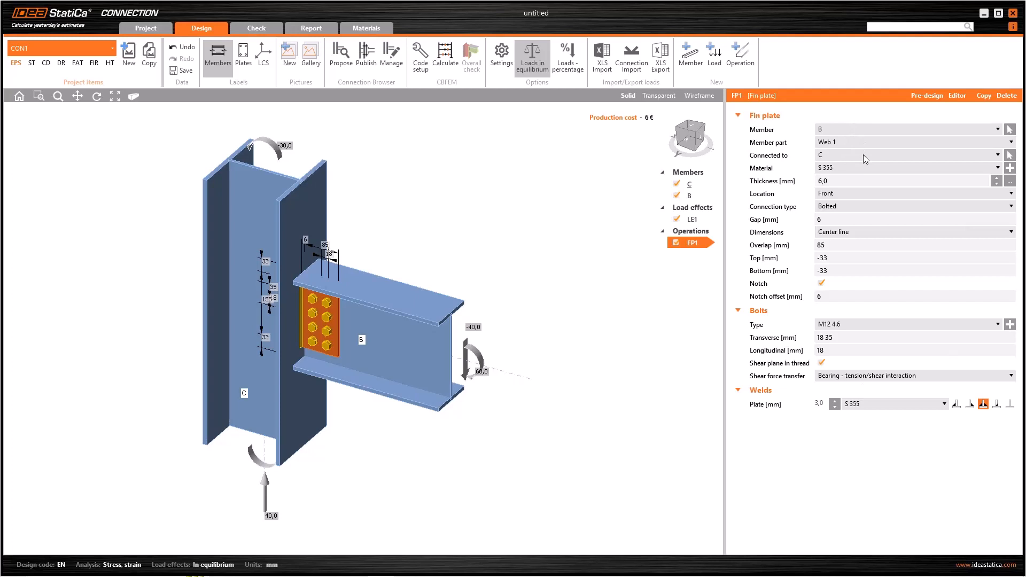
{"action": "mouse_move", "coordinate": [865, 157]}
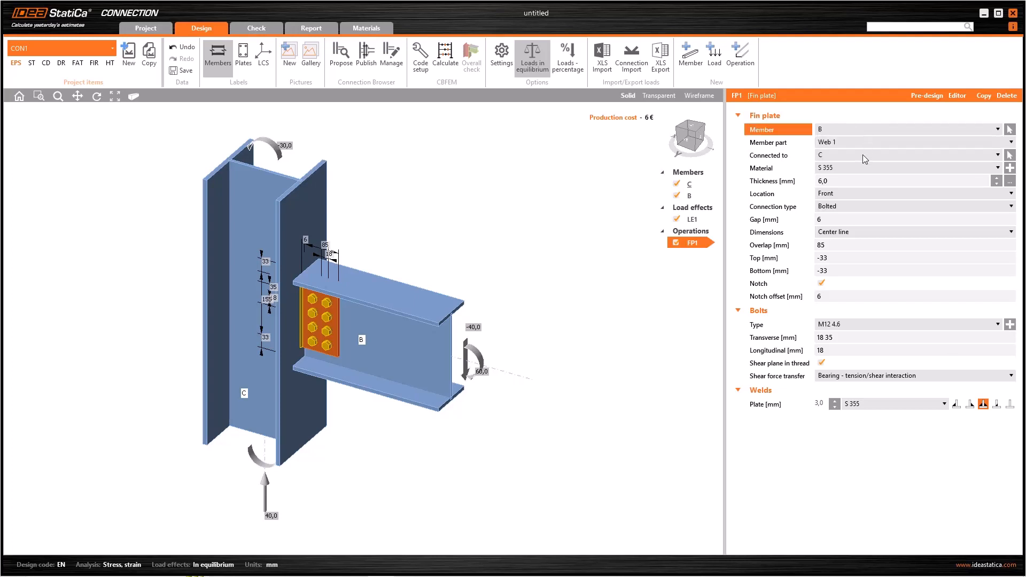
{"action": "left_click", "coordinate": [777, 155]}
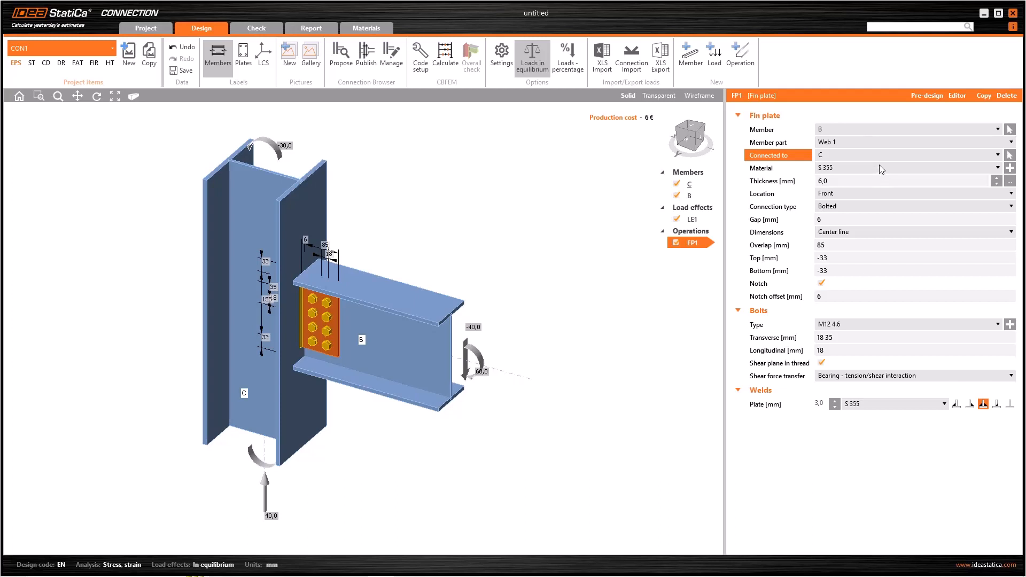
{"action": "mouse_move", "coordinate": [870, 171]}
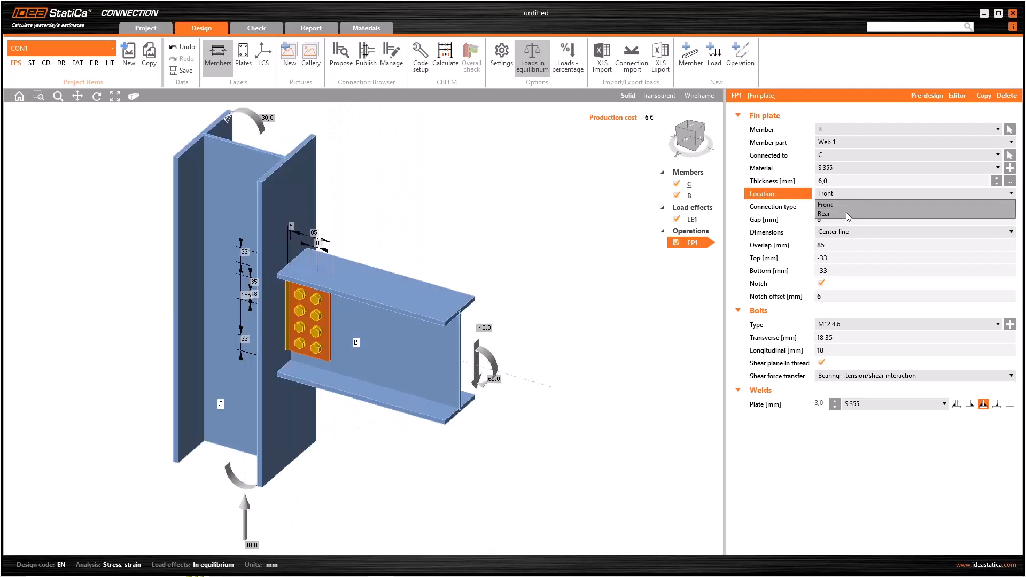
Keep the fin plate on the Front side and change its connection type to Welded
{"action": "left_click", "coordinate": [847, 214]}
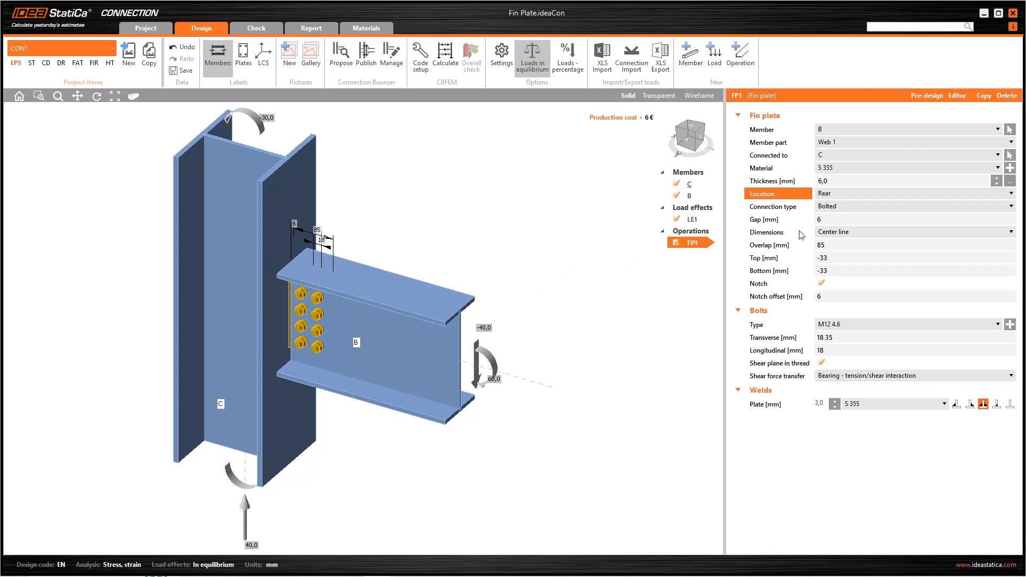
{"action": "left_click", "coordinate": [912, 193]}
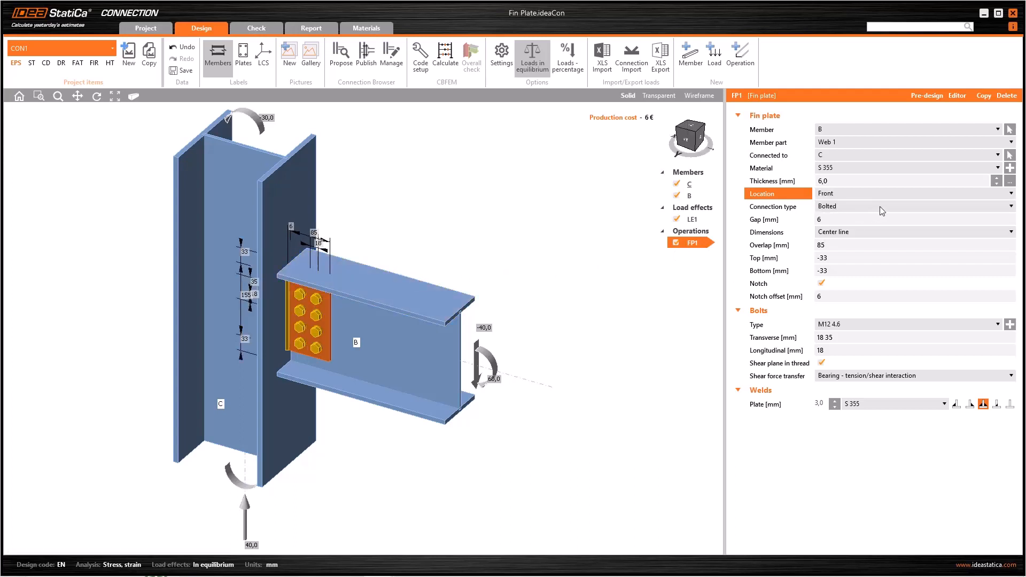
{"action": "left_click", "coordinate": [914, 206]}
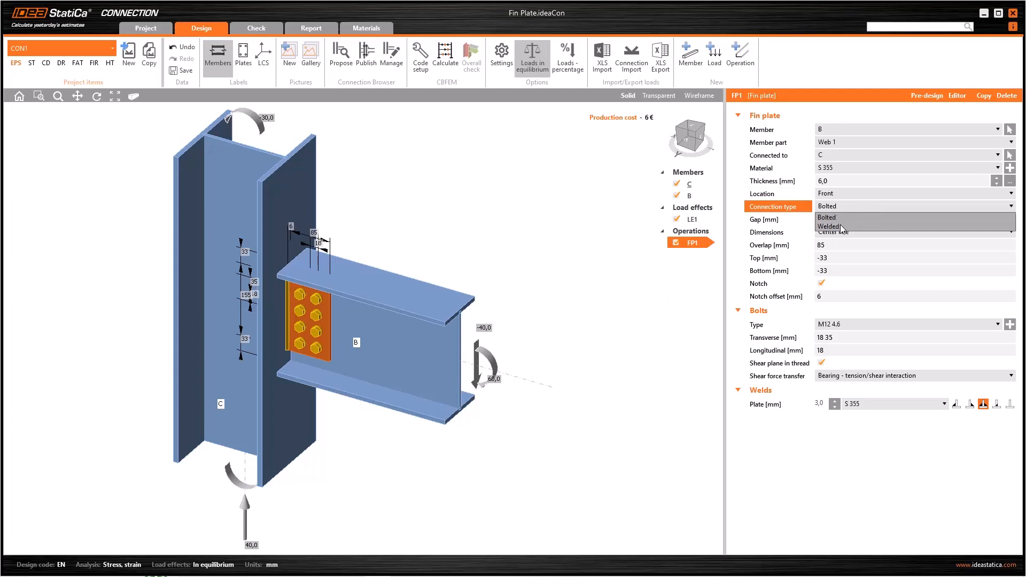
{"action": "left_click", "coordinate": [829, 227]}
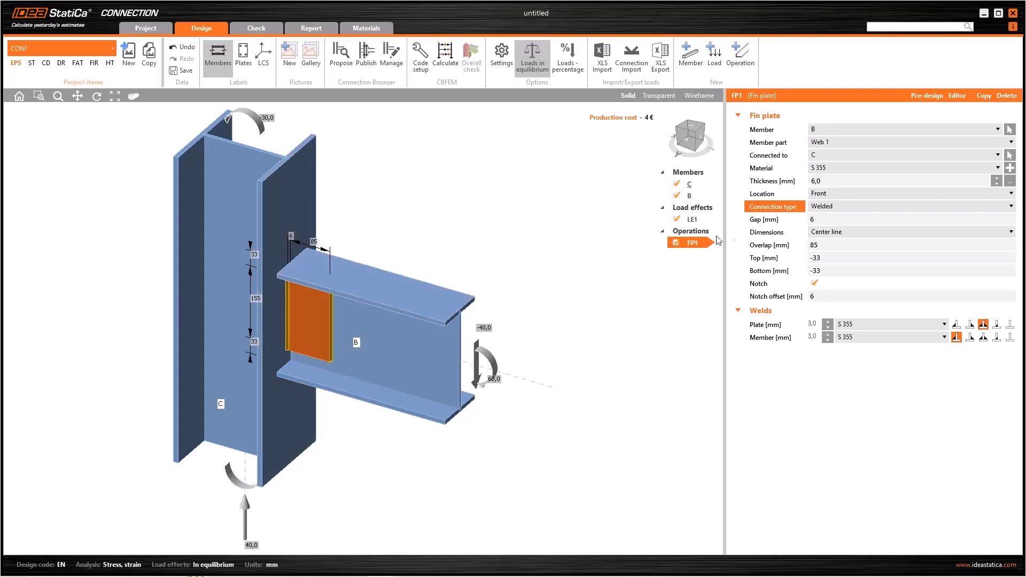
Return the fin plate to a Bolted connection and enter a new beam–column gap value
{"action": "left_click", "coordinate": [910, 206]}
{"action": "type", "text": "1"}
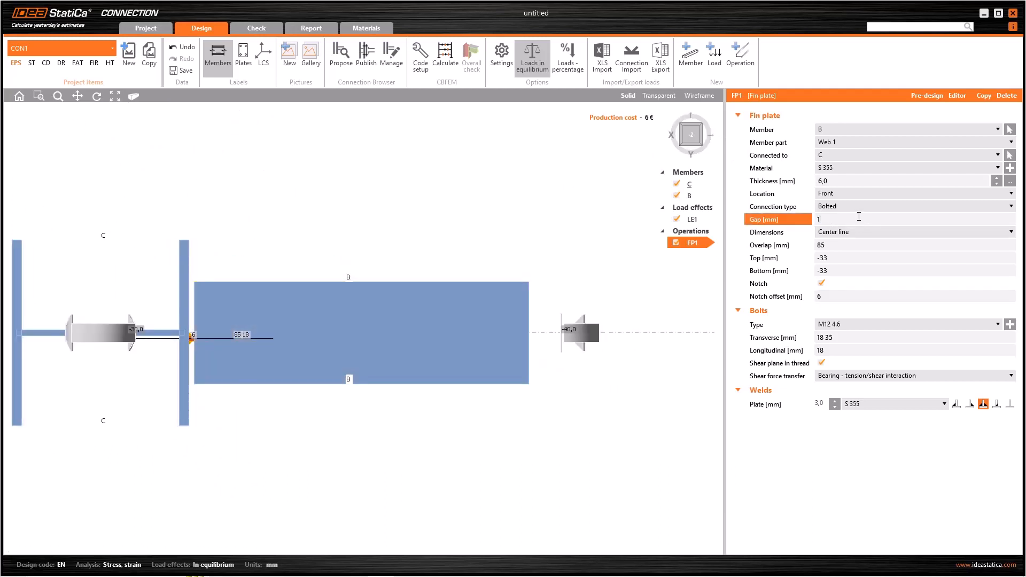
{"action": "type", "text": "5"}
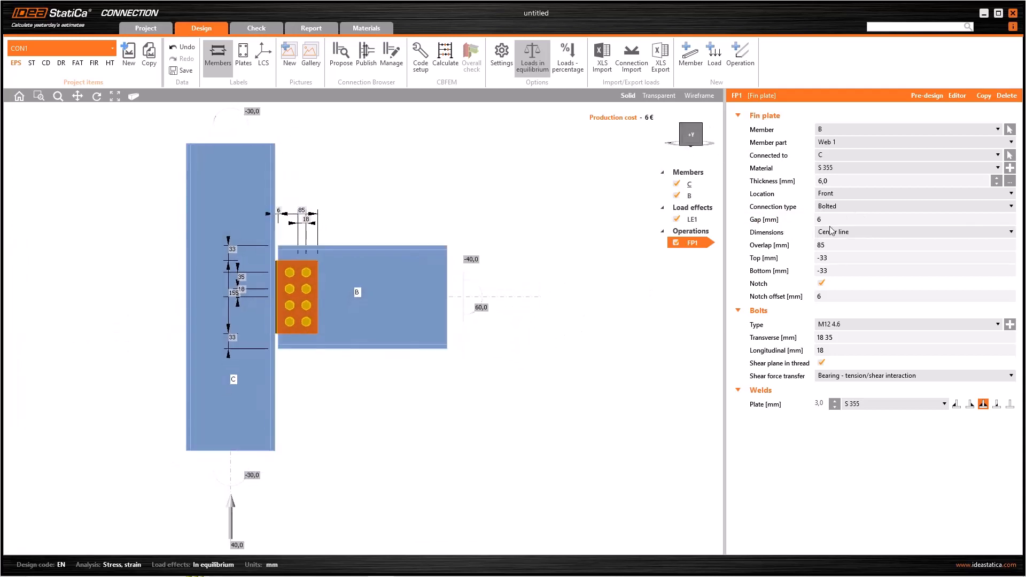
{"action": "left_click", "coordinate": [779, 232]}
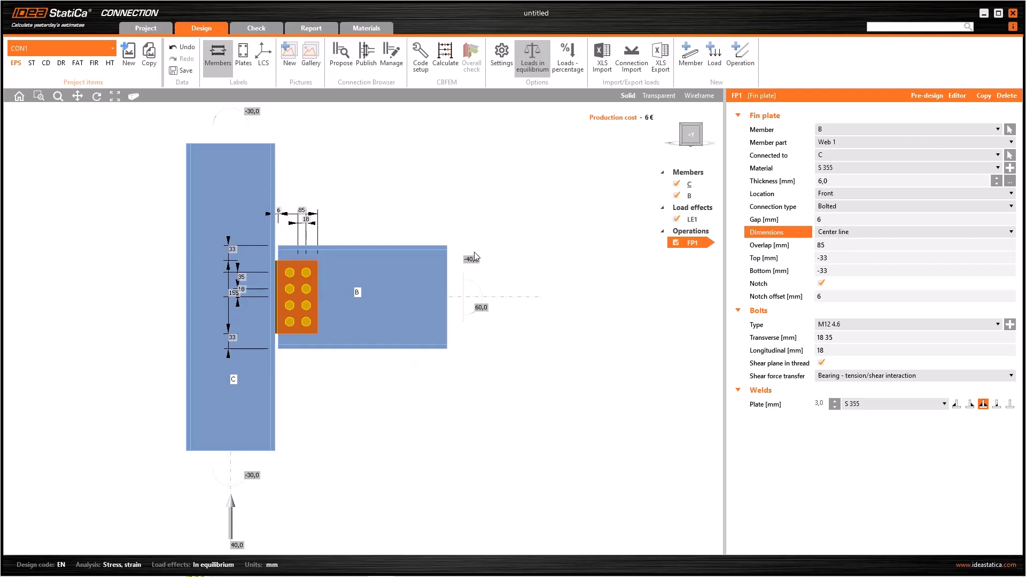
{"action": "left_click", "coordinate": [914, 231]}
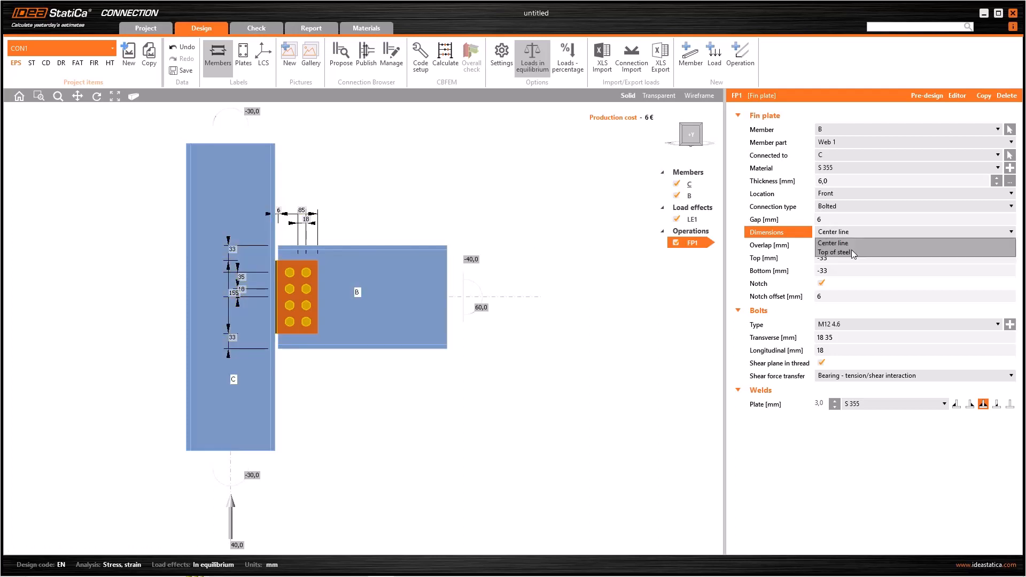
{"action": "left_click", "coordinate": [832, 252]}
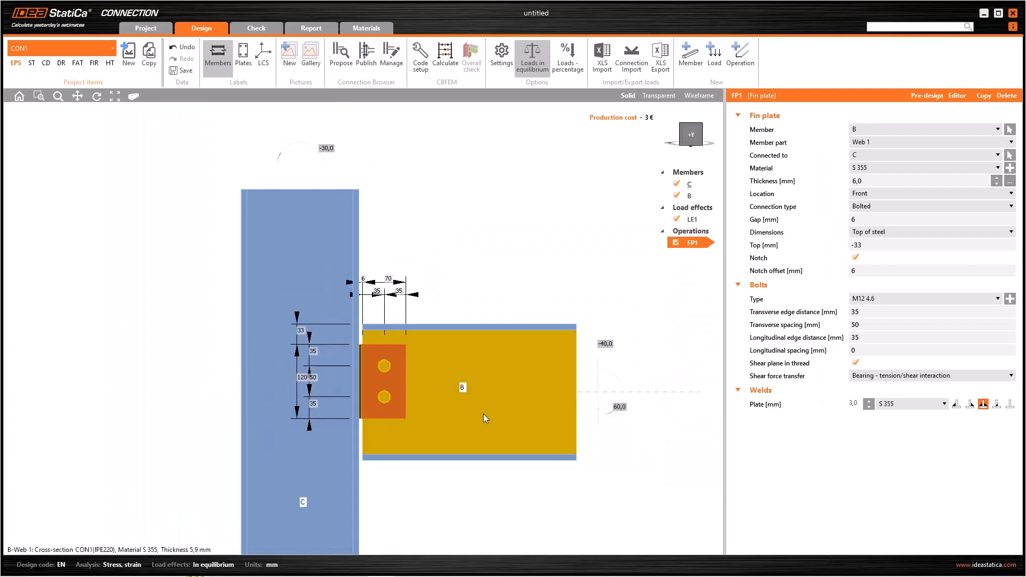
{"action": "left_click", "coordinate": [929, 232]}
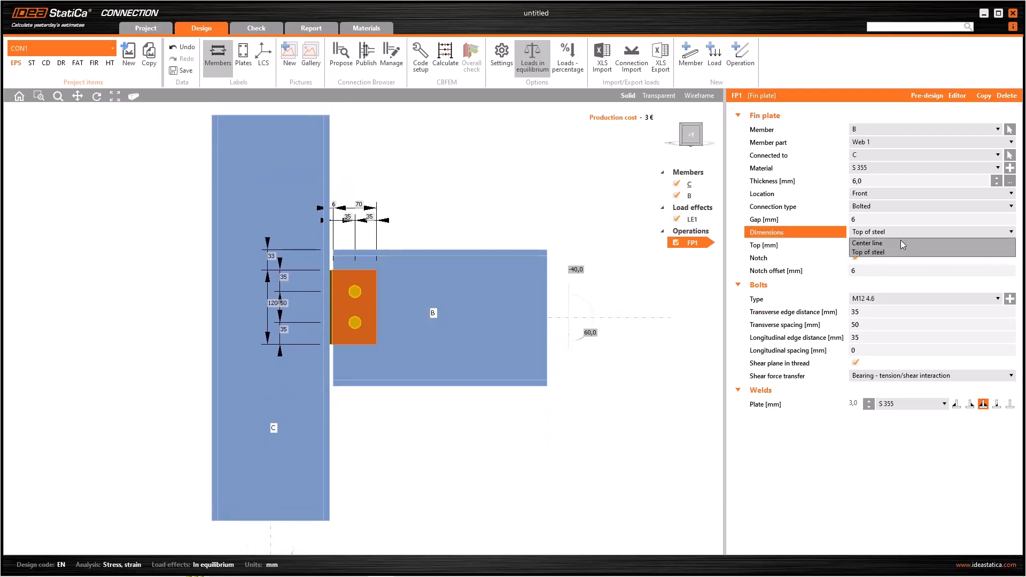
{"action": "left_click", "coordinate": [868, 242]}
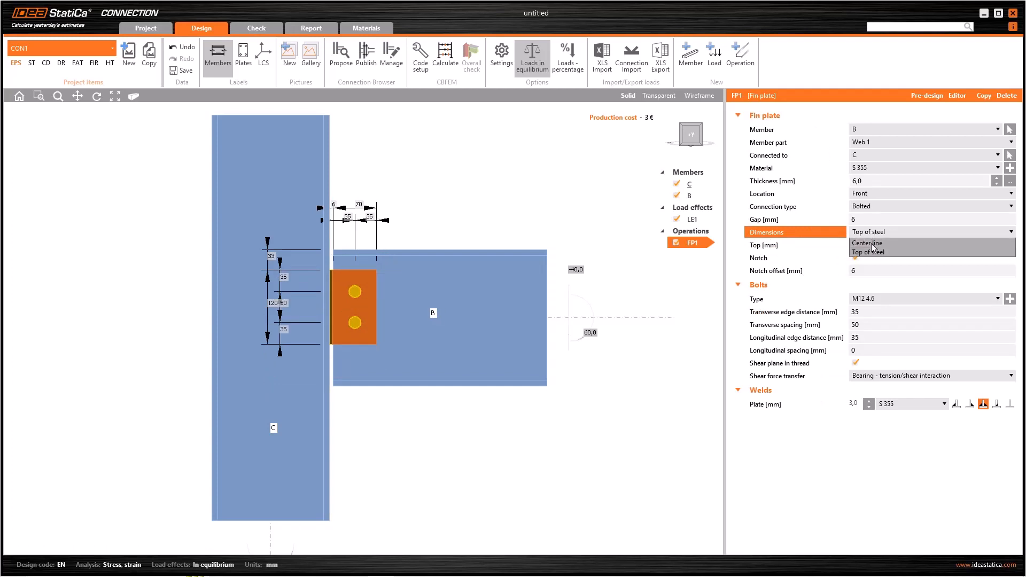
{"action": "left_click", "coordinate": [867, 243]}
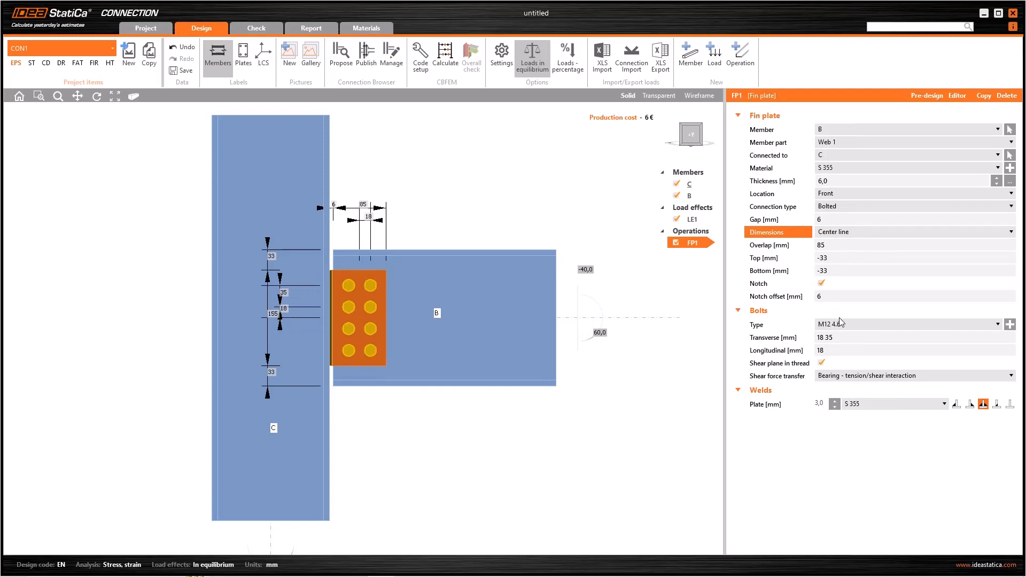
{"action": "left_click", "coordinate": [913, 324]}
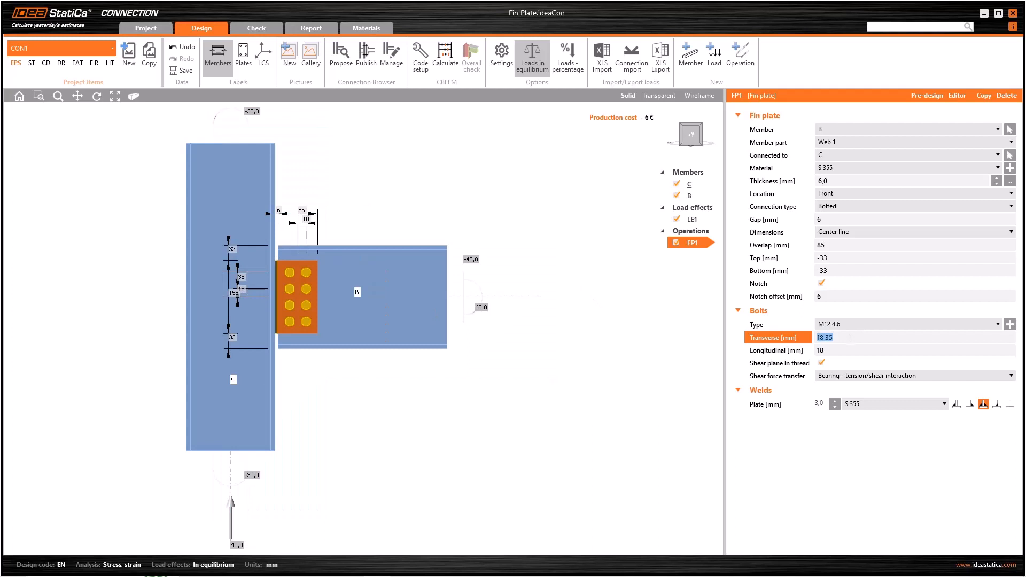
{"action": "type", "text": "0;"}
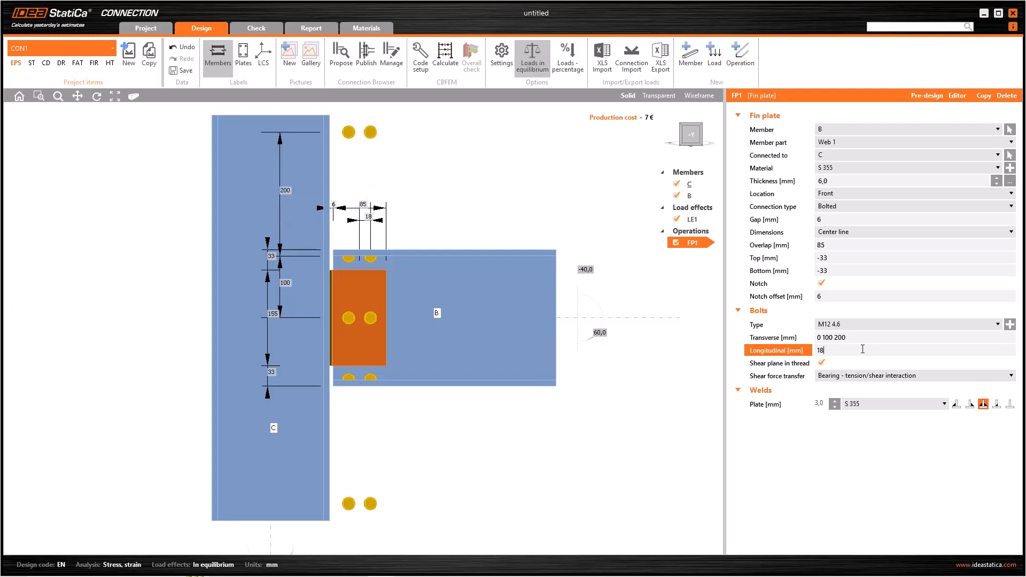
{"action": "mouse_move", "coordinate": [383, 467]}
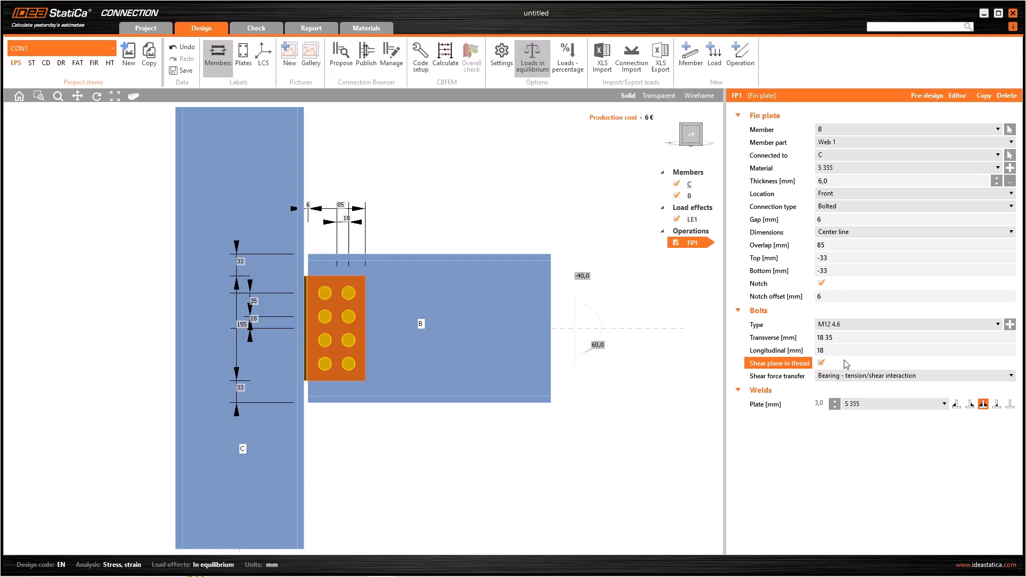
Show the Bearing and Friction choices for bolt shear force transfer
{"action": "left_click", "coordinate": [913, 375]}
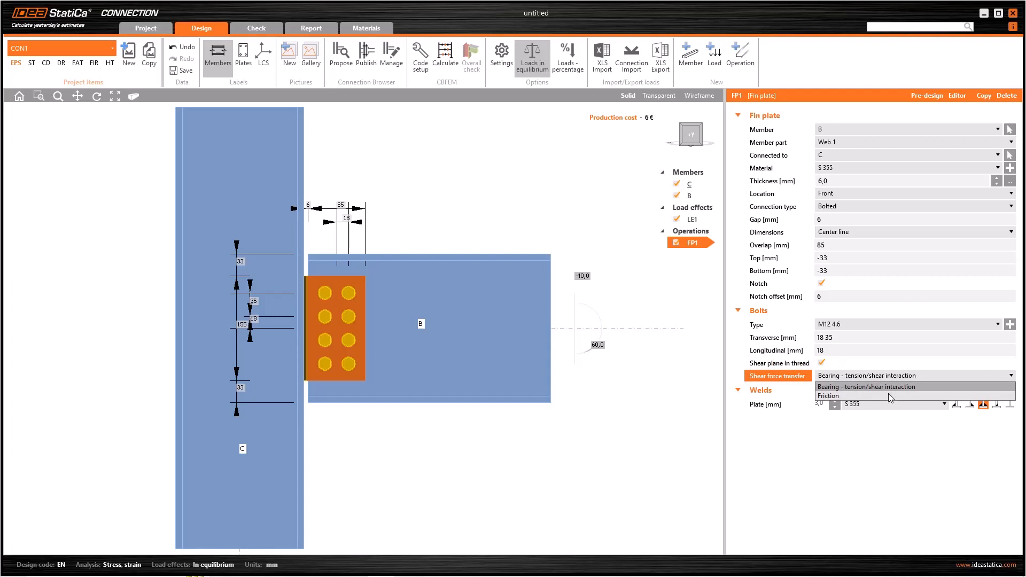
{"action": "mouse_move", "coordinate": [887, 396]}
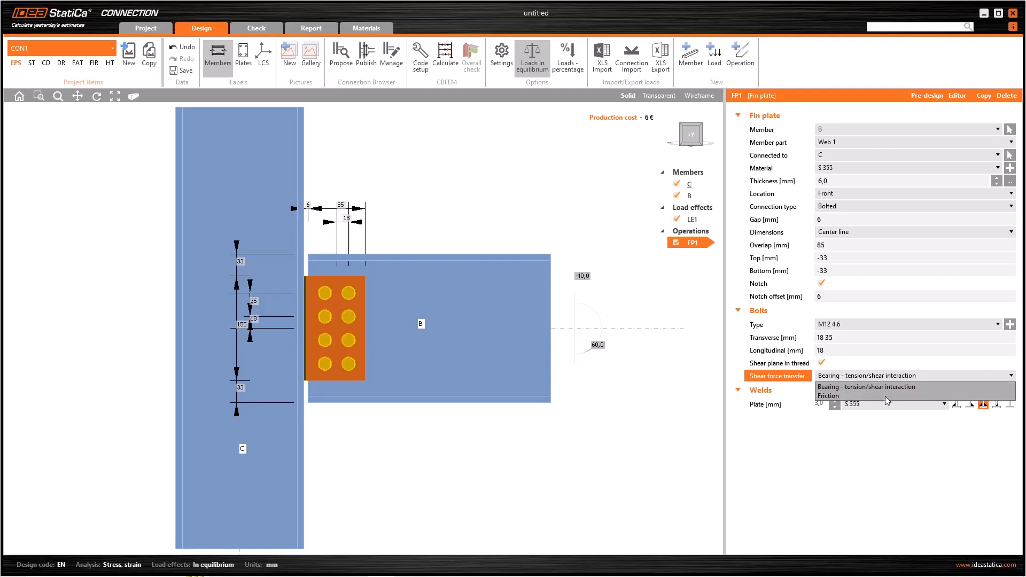